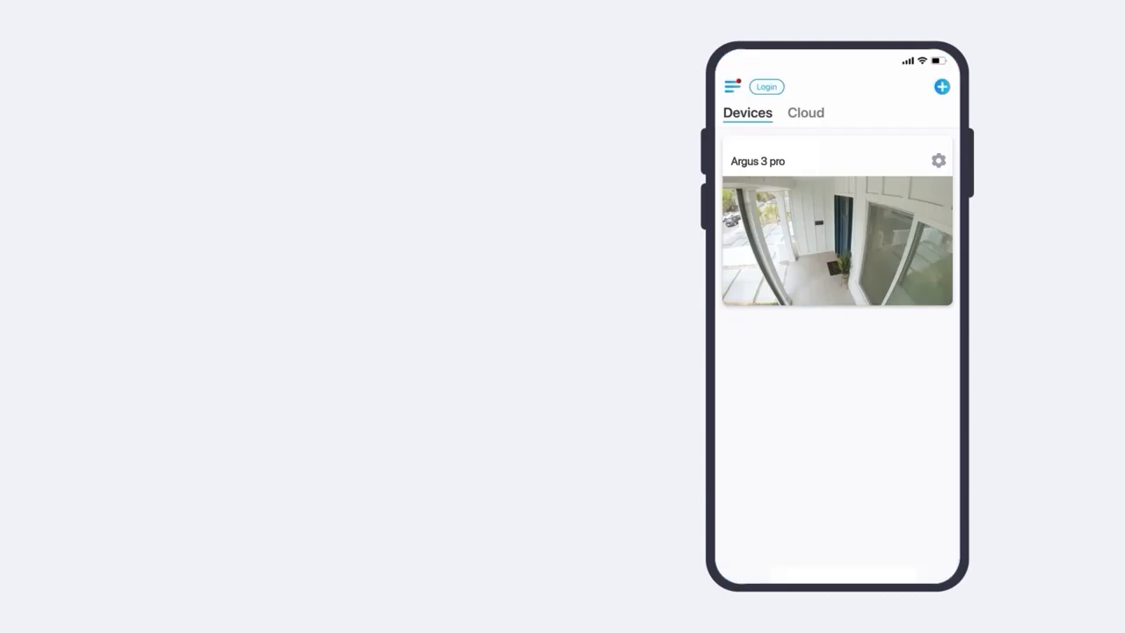
Register a new Reolink account with email and password, agreeing to the terms
left_click(766, 86)
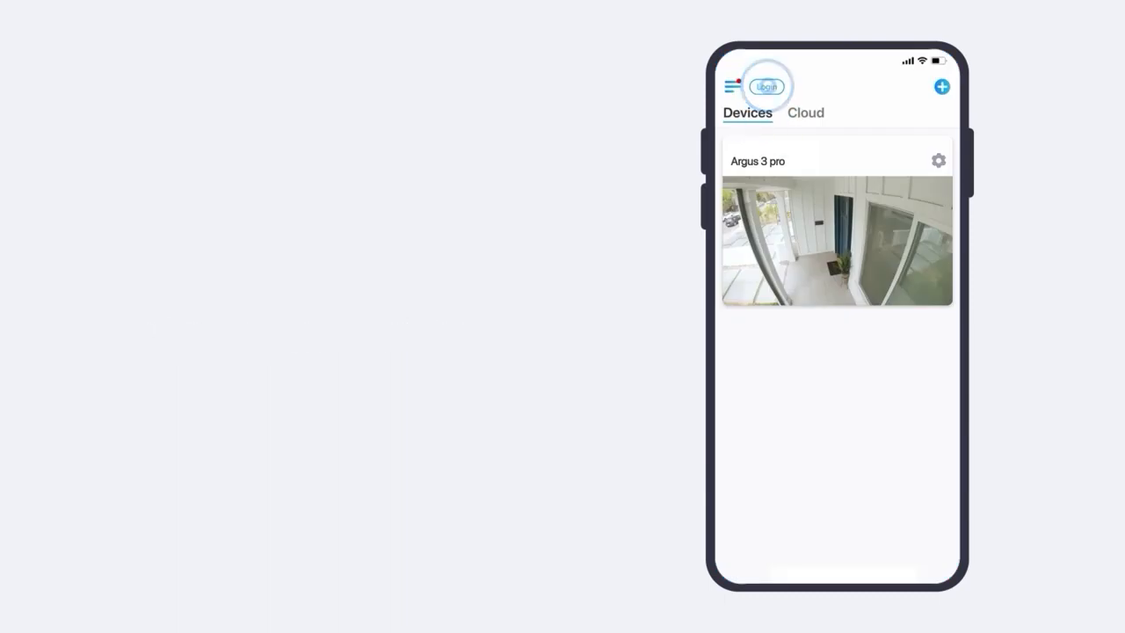
left_click(767, 86)
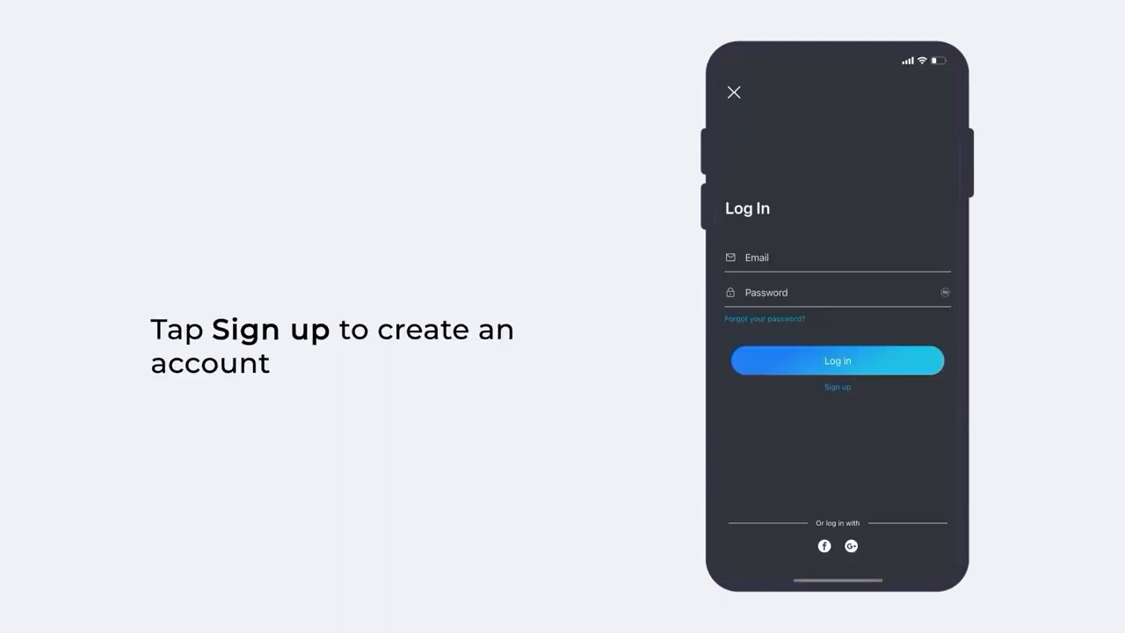
left_click(836, 387)
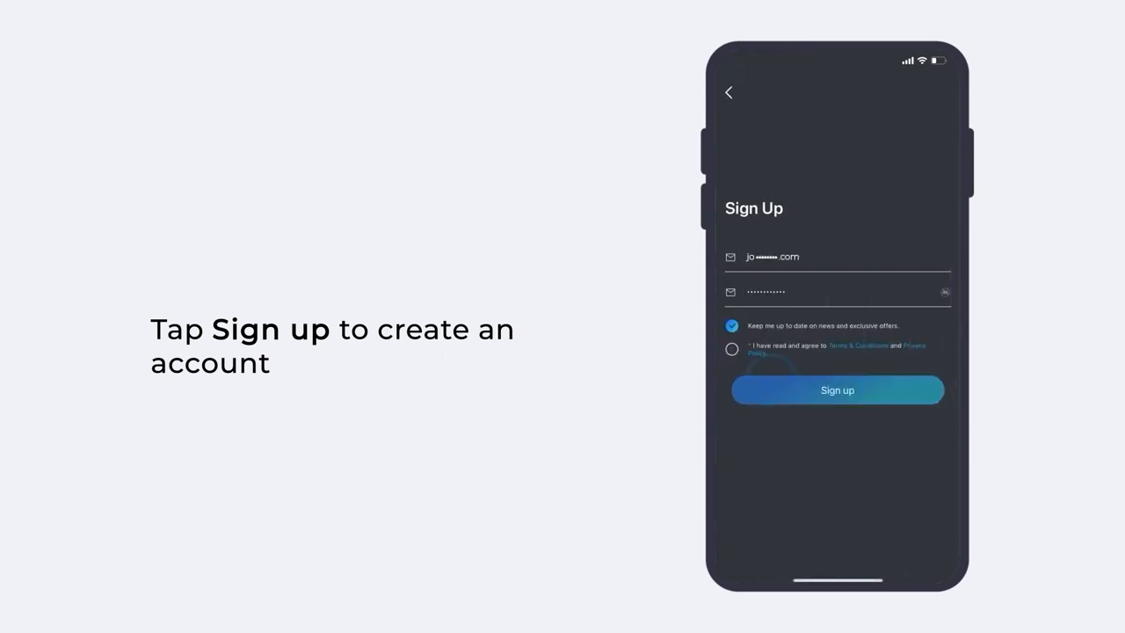
left_click(836, 390)
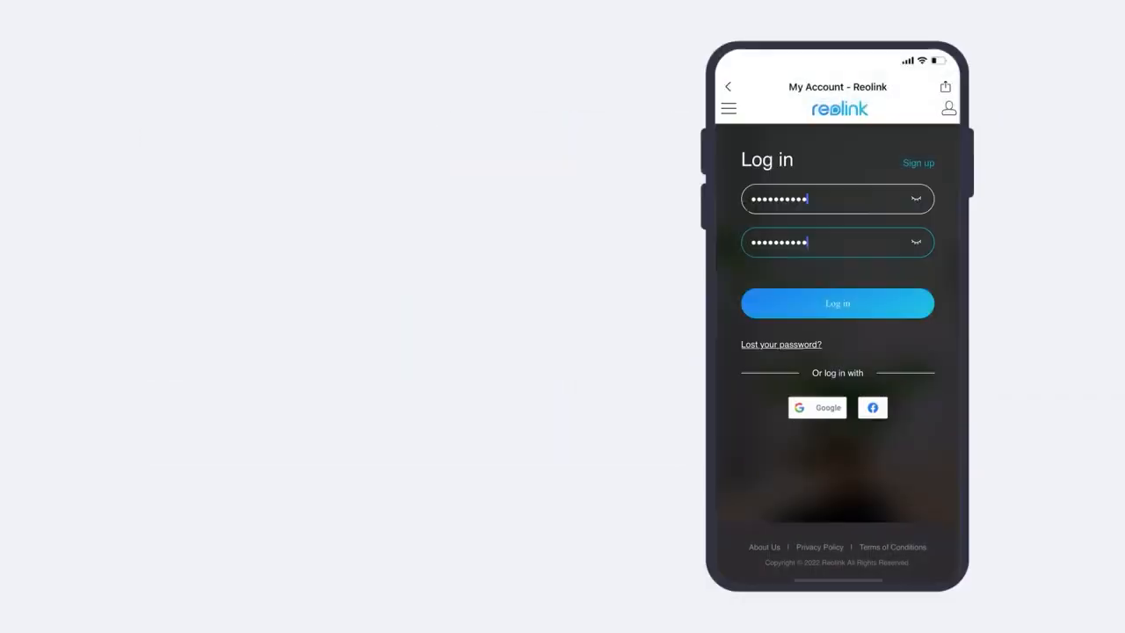
Log in with the new account so the device list shows the Argus 3 Pro
left_click(836, 303)
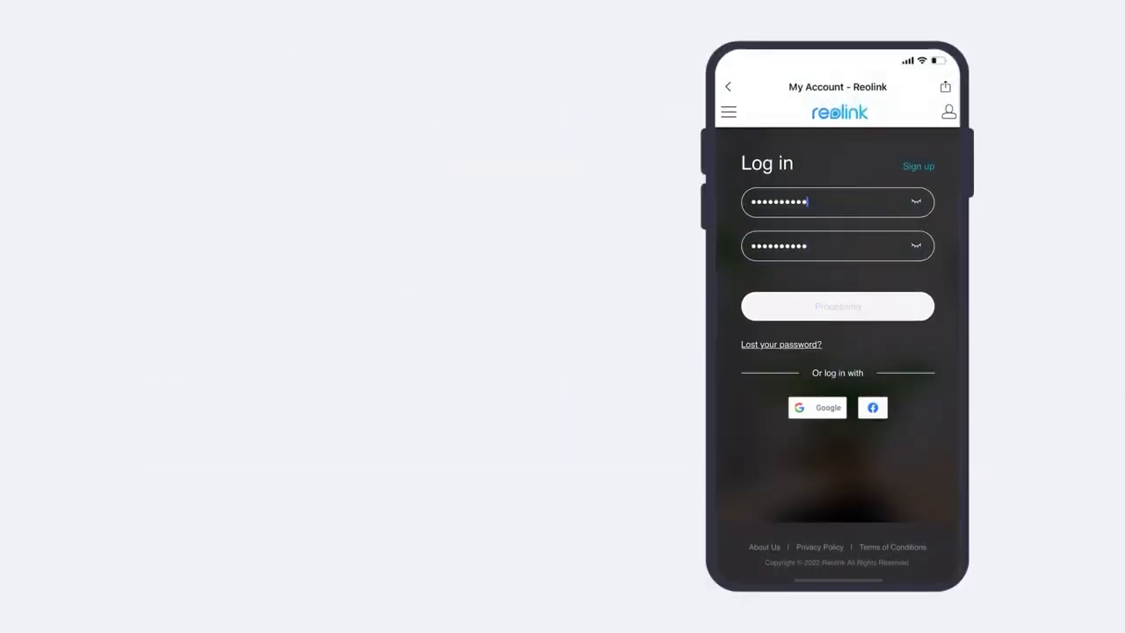
left_click(837, 306)
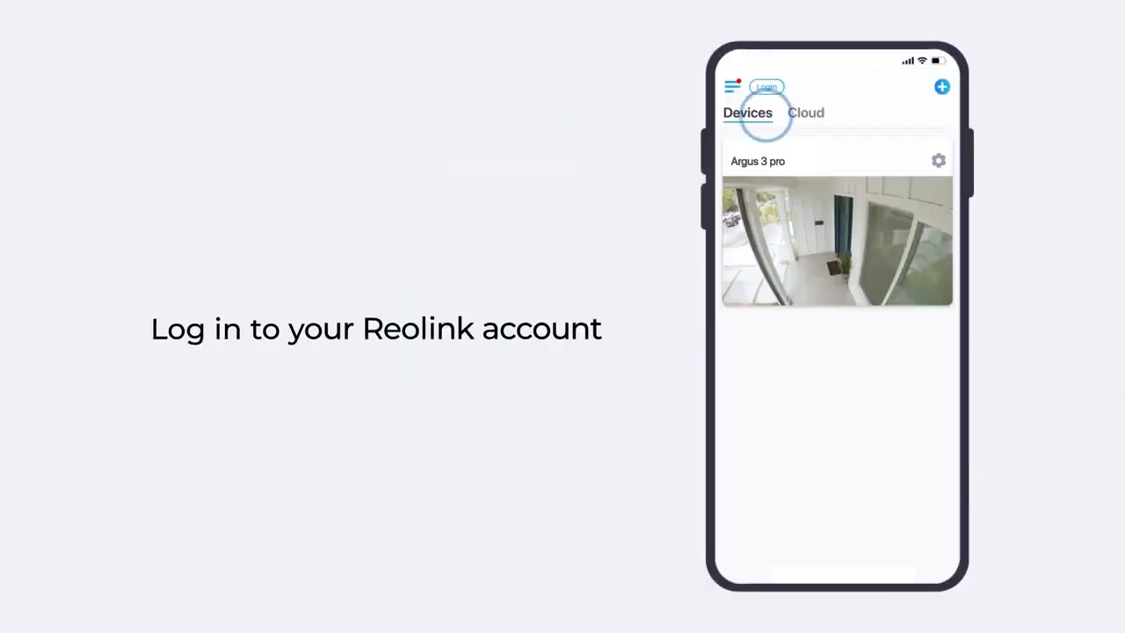
left_click(766, 86)
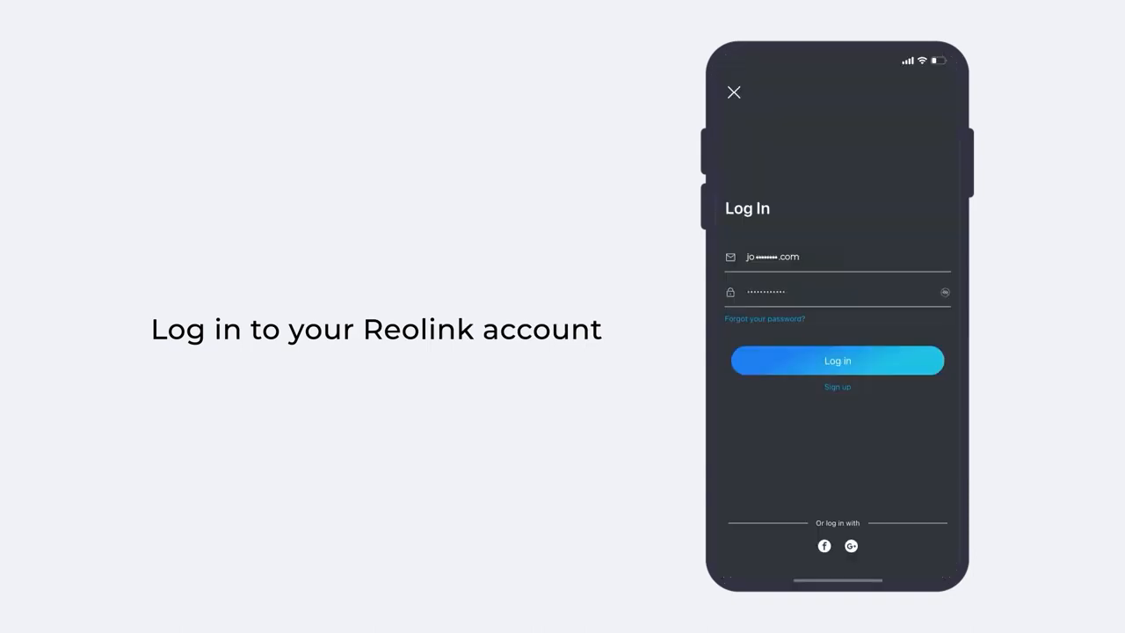
left_click(837, 361)
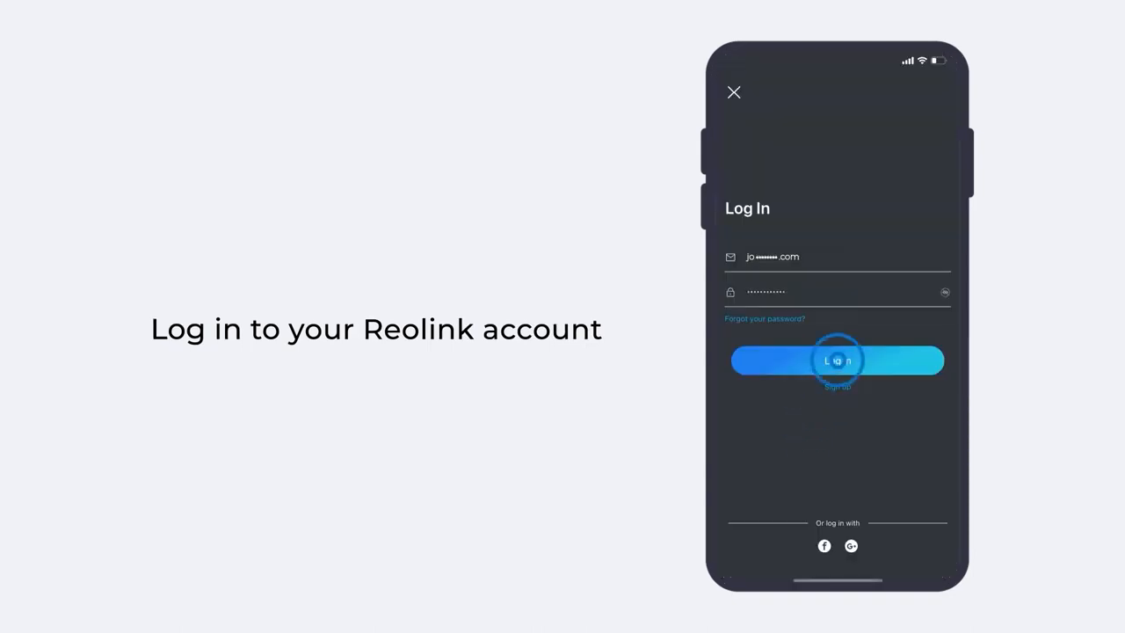
left_click(837, 360)
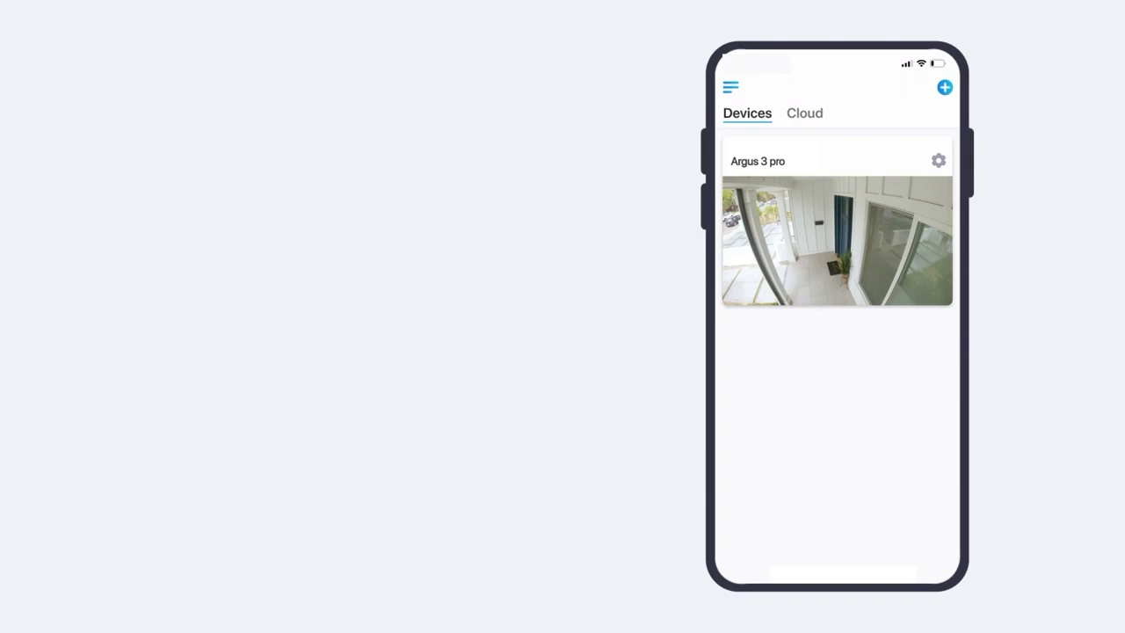
left_click(804, 112)
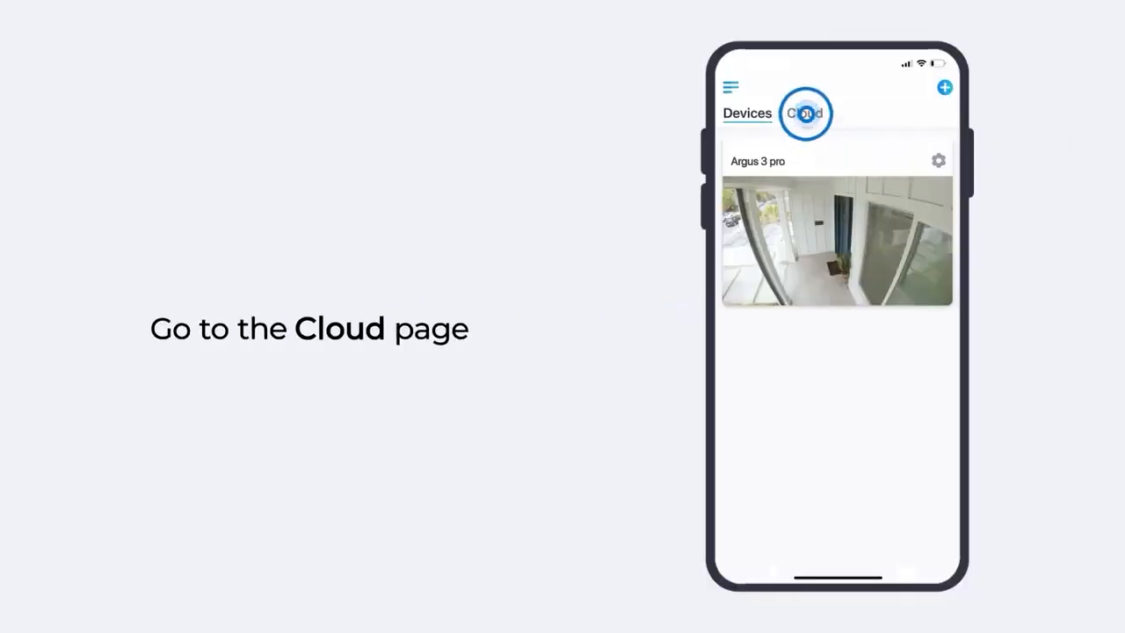
Go to Cloud Storage and start a Reolink Cloud subscription
left_click(805, 112)
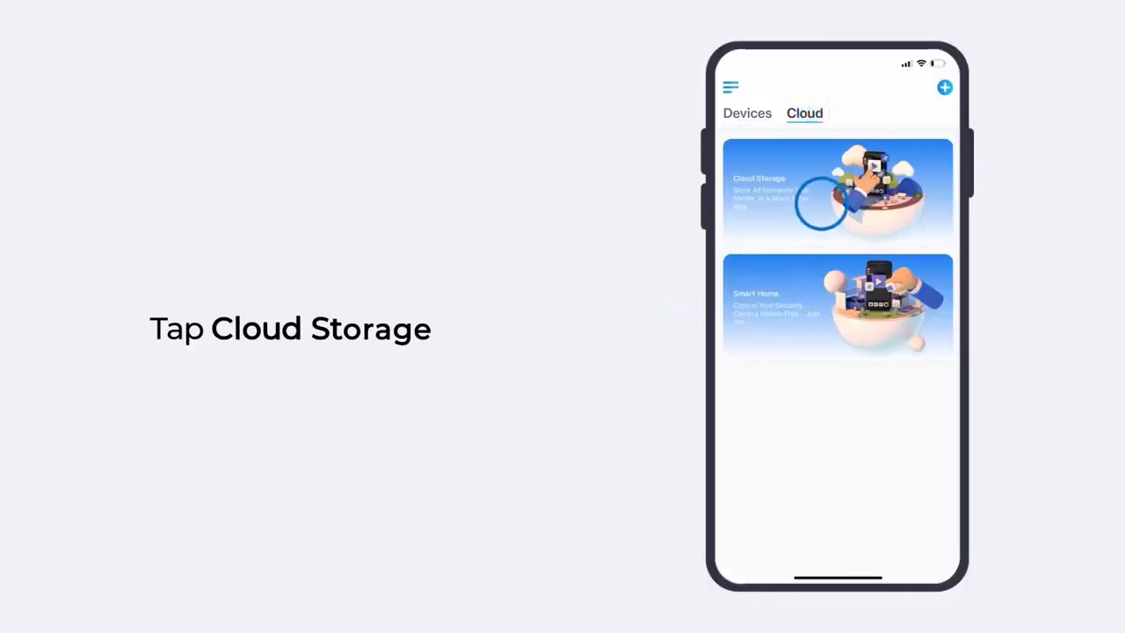
left_click(836, 190)
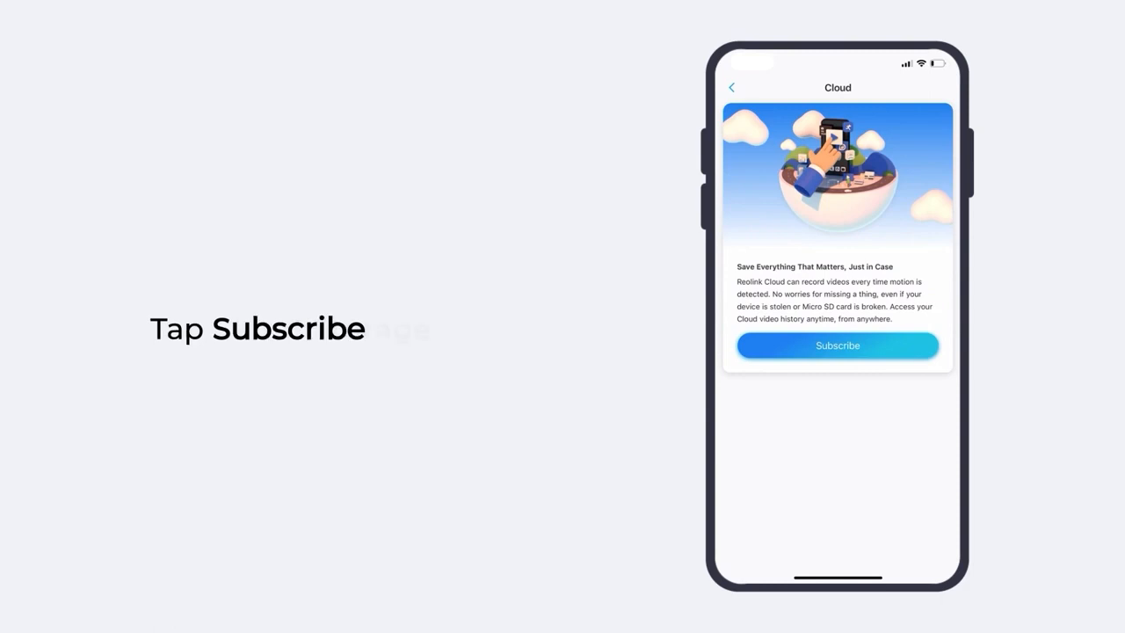
left_click(837, 345)
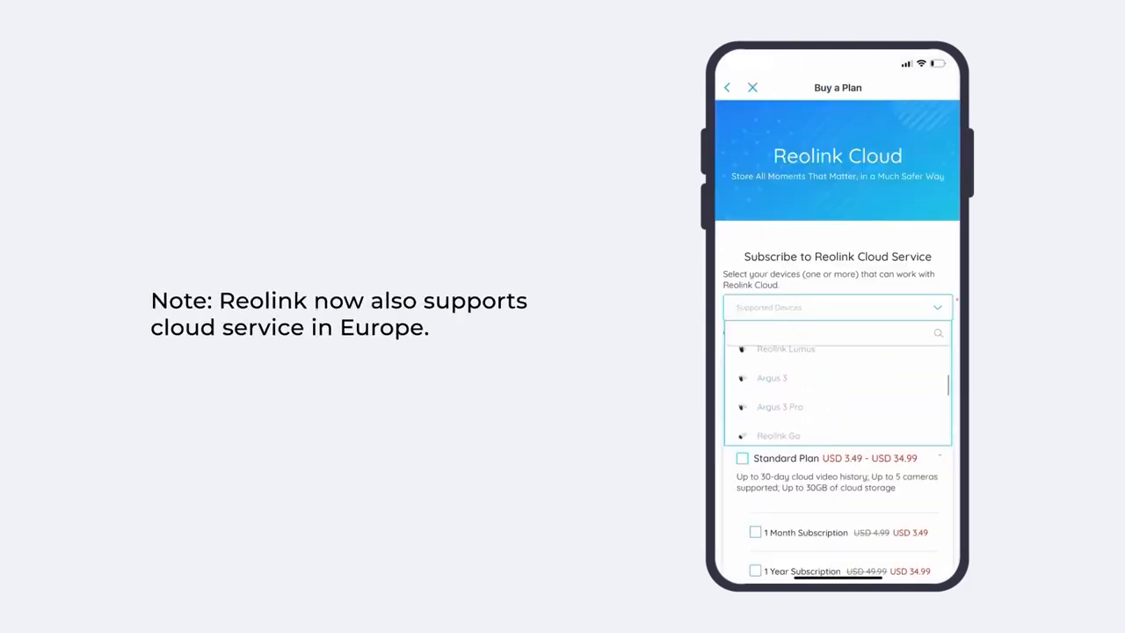
Agree to the terms of service and subscribe to the selected cloud plan
scroll("down", 3)
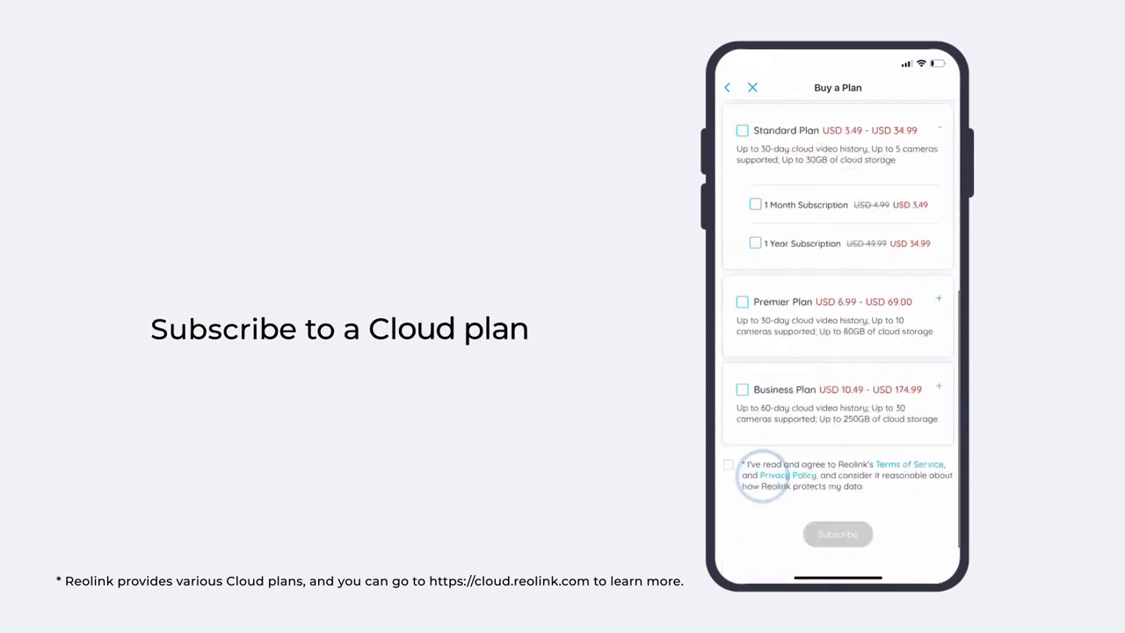
left_click(727, 464)
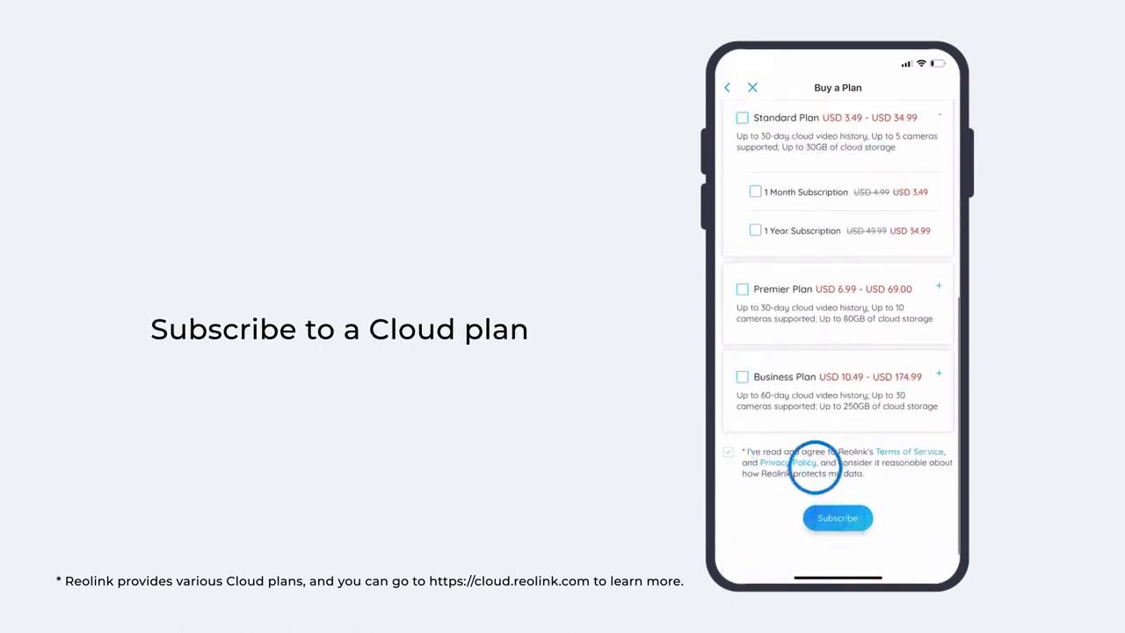
left_click(837, 516)
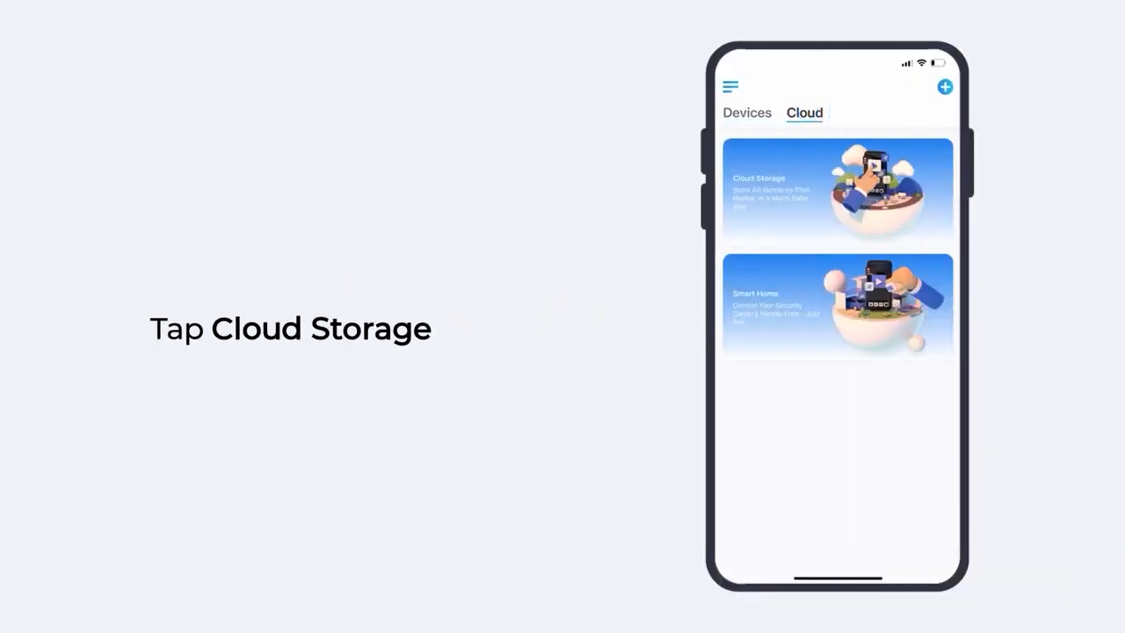
Bind the Argus 3 Pro camera to the Basic Plan and return to the Cloud page
left_click(836, 190)
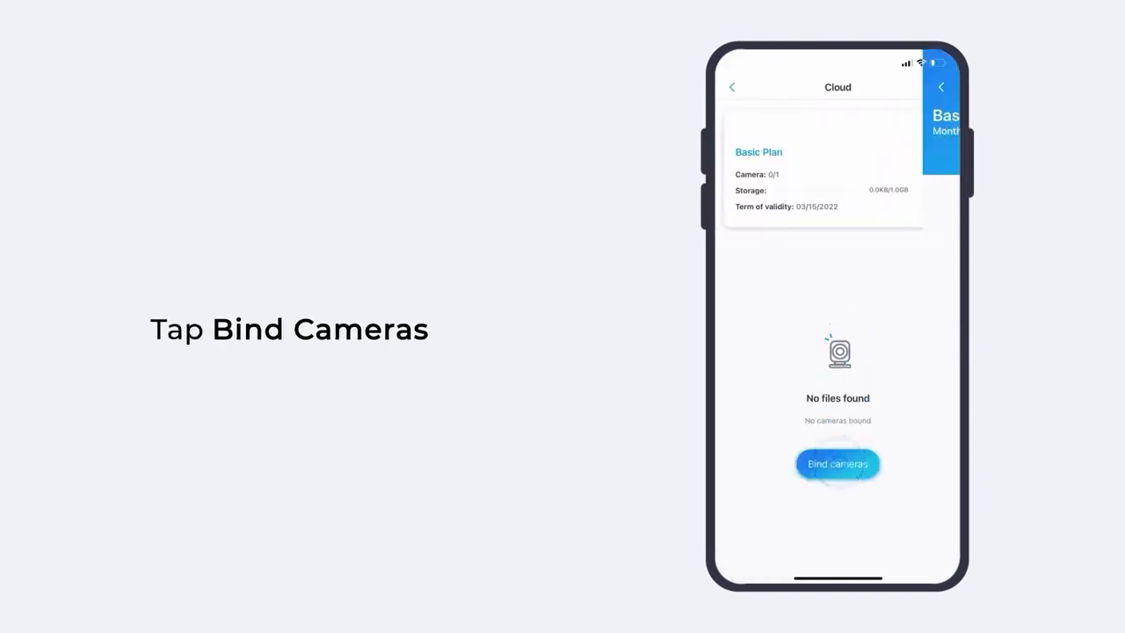
left_click(837, 464)
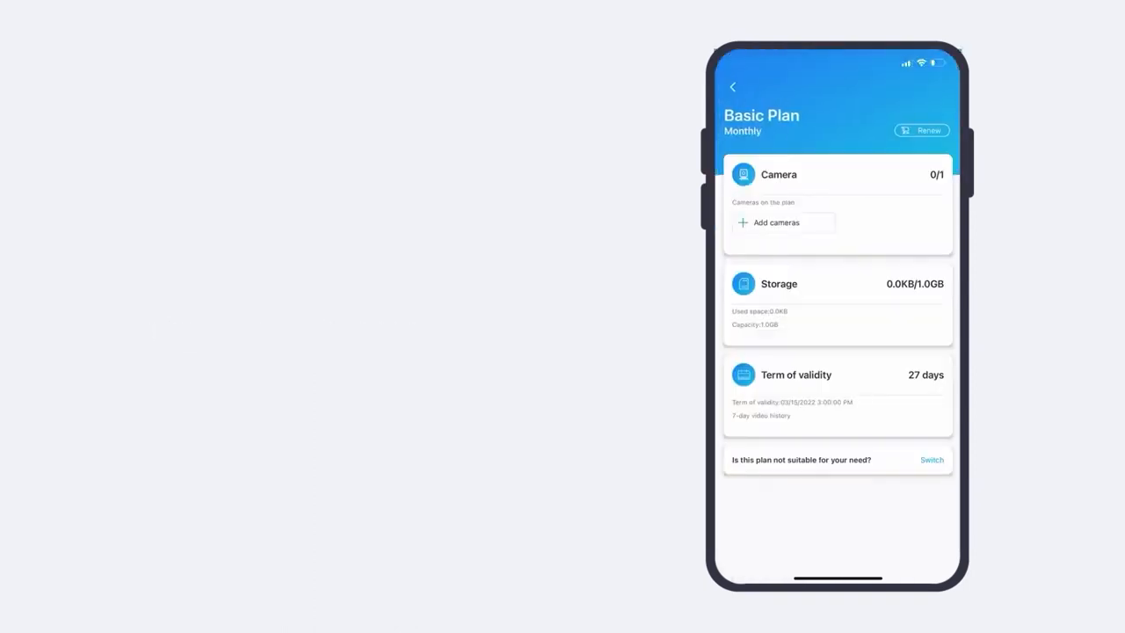
left_click(777, 222)
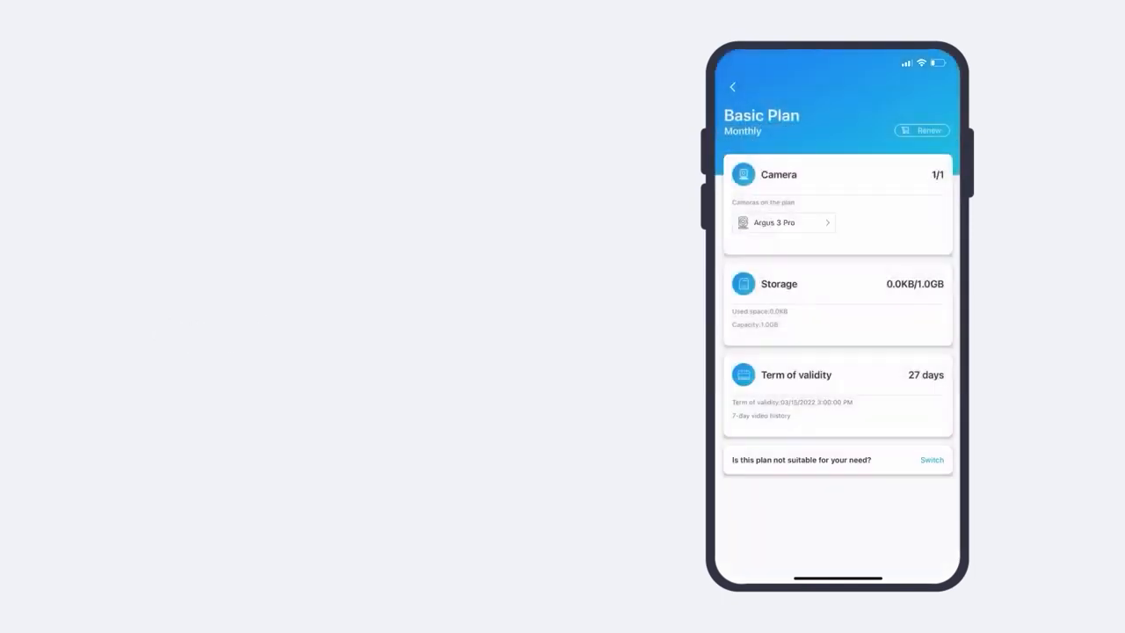
left_click(733, 86)
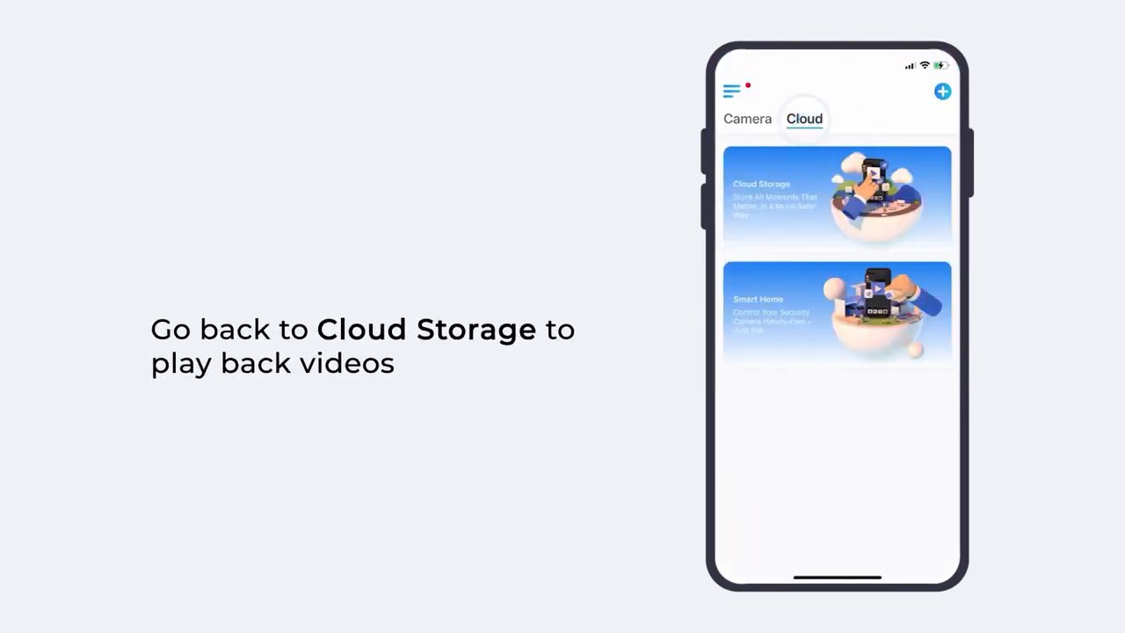
Filter Cloud Storage by the Argus 3 Pro to list its recorded clips
left_click(830, 186)
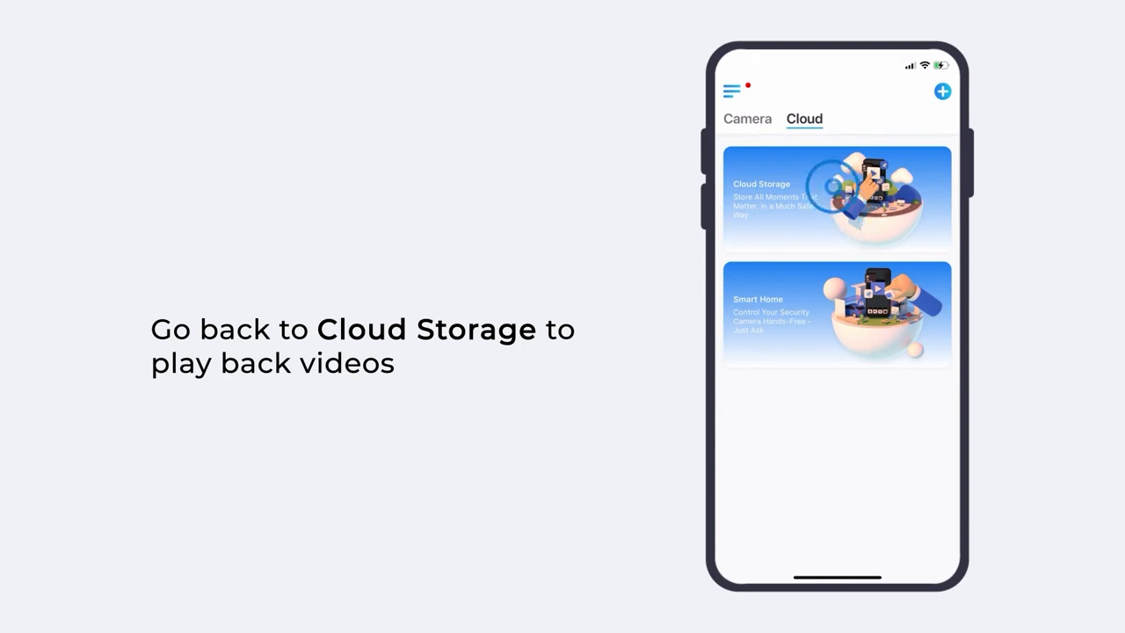
left_click(837, 196)
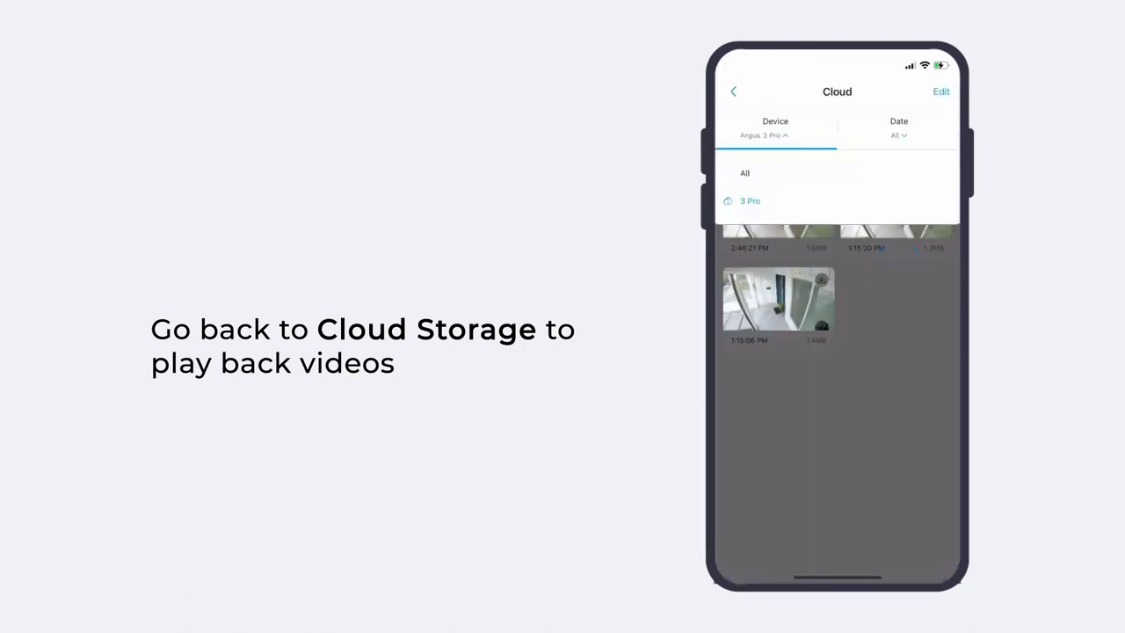
left_click(748, 201)
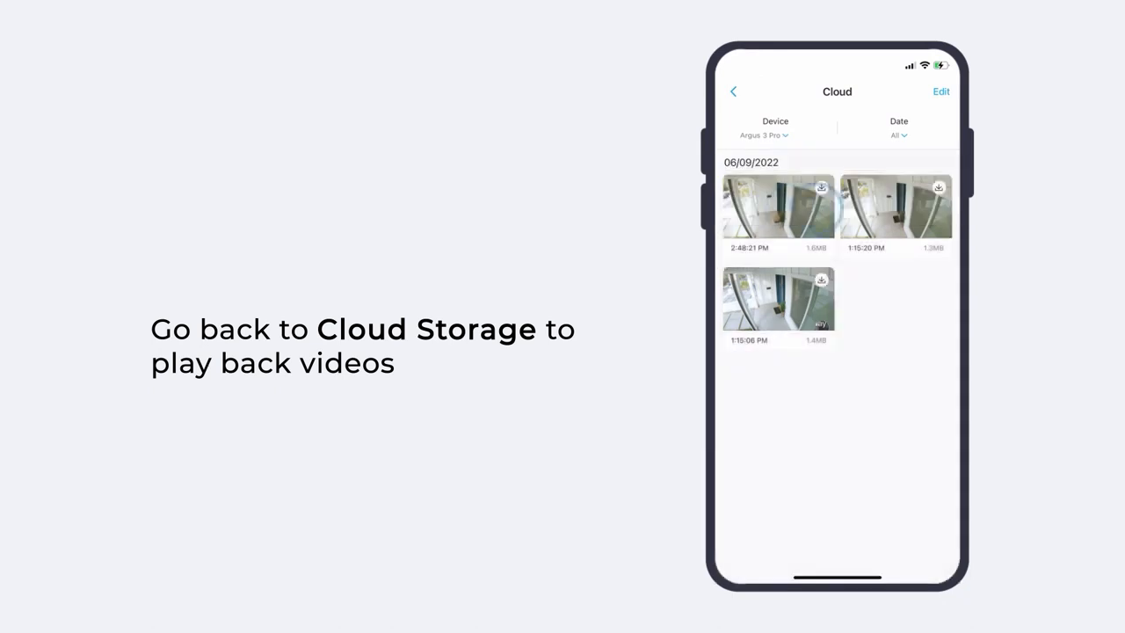